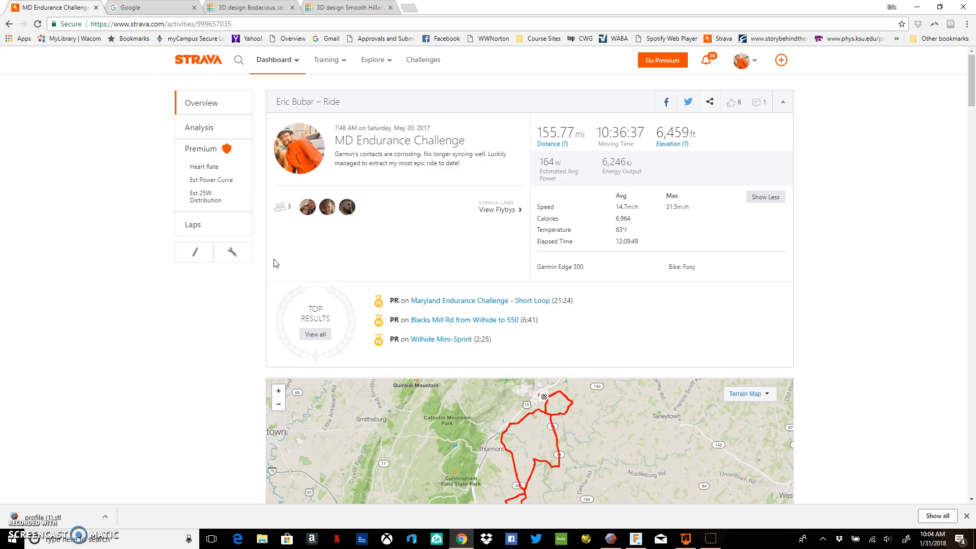
mouse_move(285, 294)
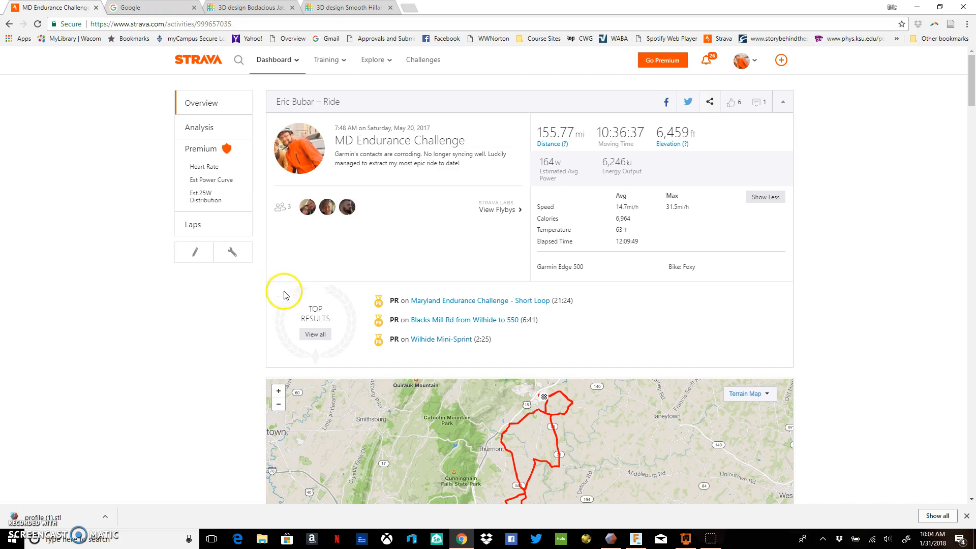
mouse_move(300, 217)
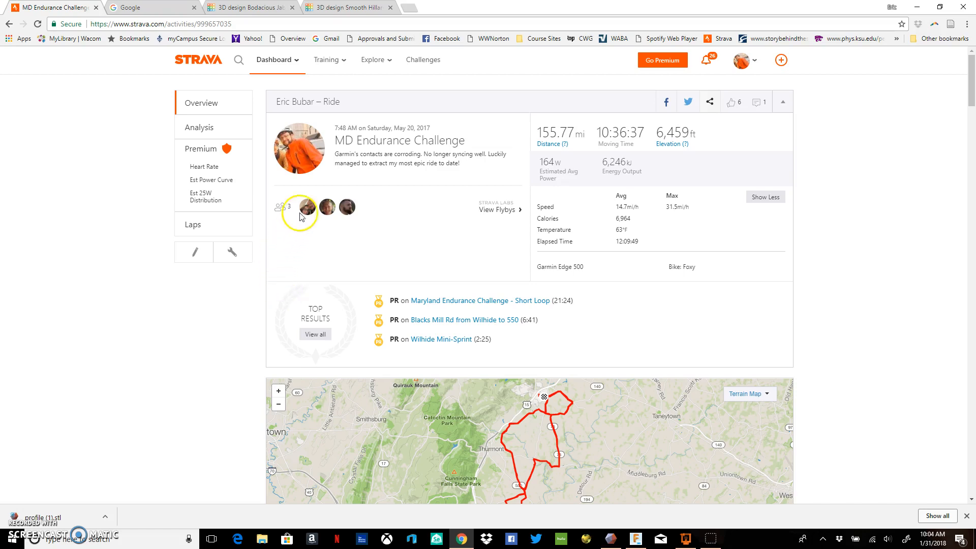
mouse_move(338, 167)
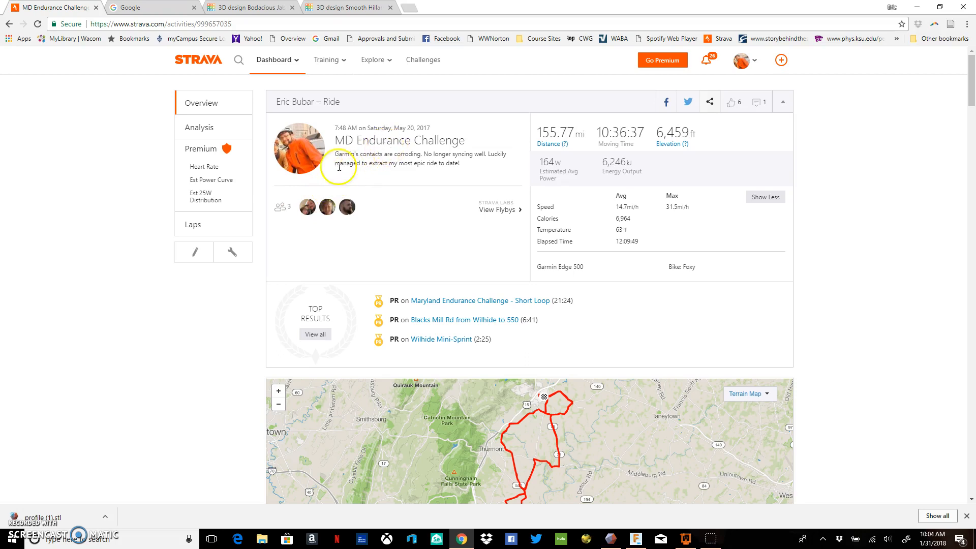
mouse_move(233, 252)
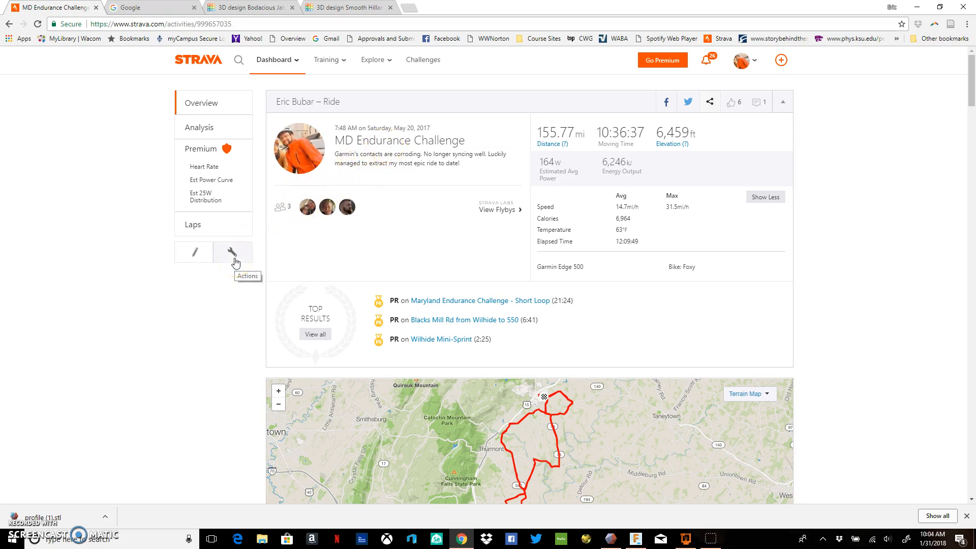
- Export the MD Endurance Challenge ride from Strava as a GPX file
left_click(233, 252)
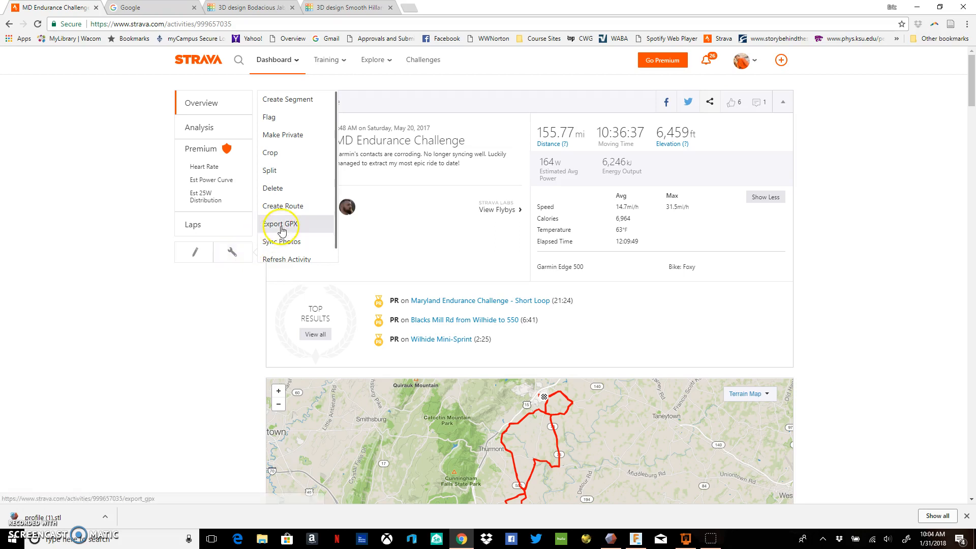
left_click(281, 224)
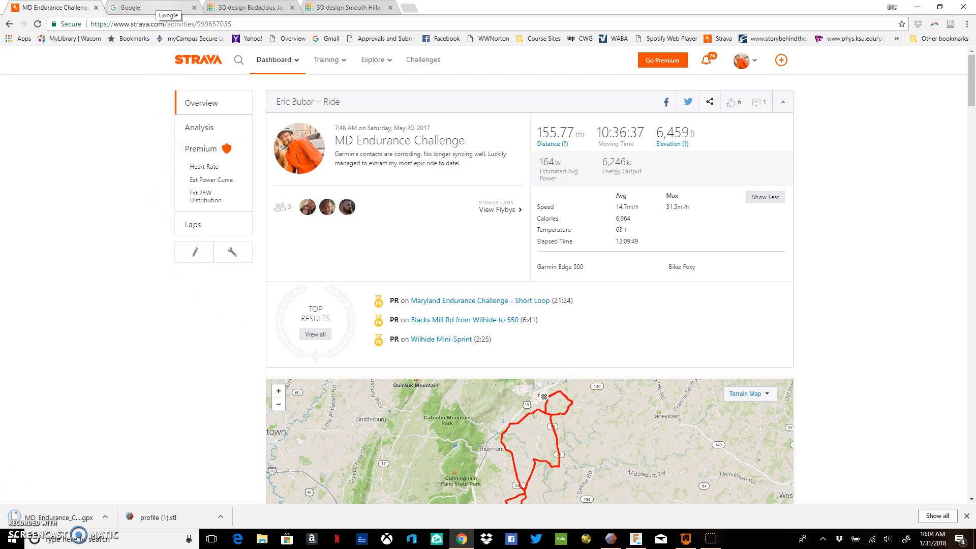
- Search Google for 'gpx to stl'
left_click(150, 7)
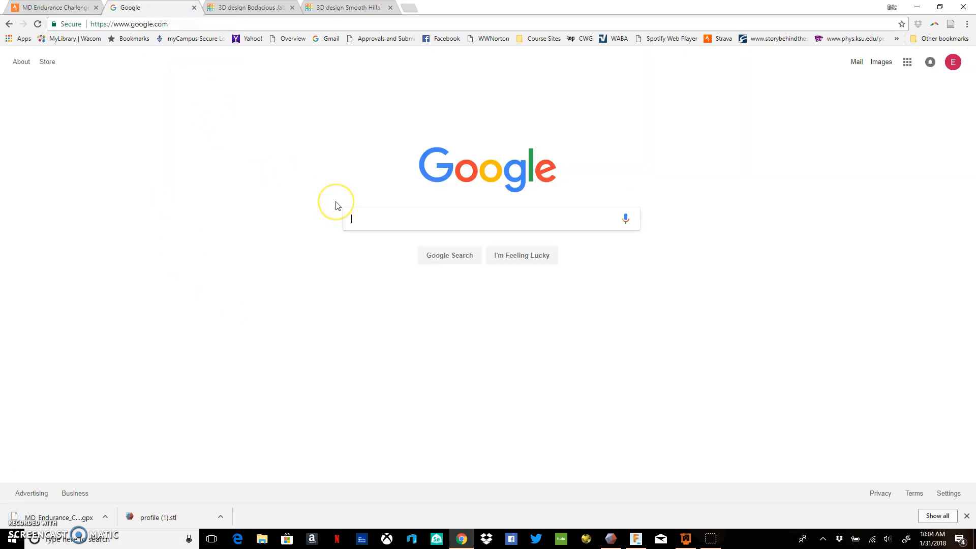
type("gpx to stl")
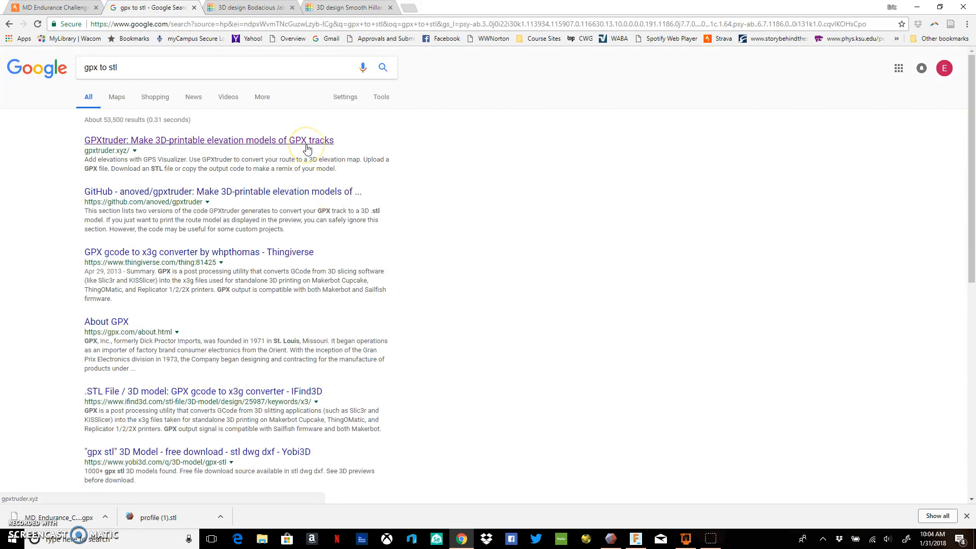
- Open the GPXtruder search result
left_click(209, 141)
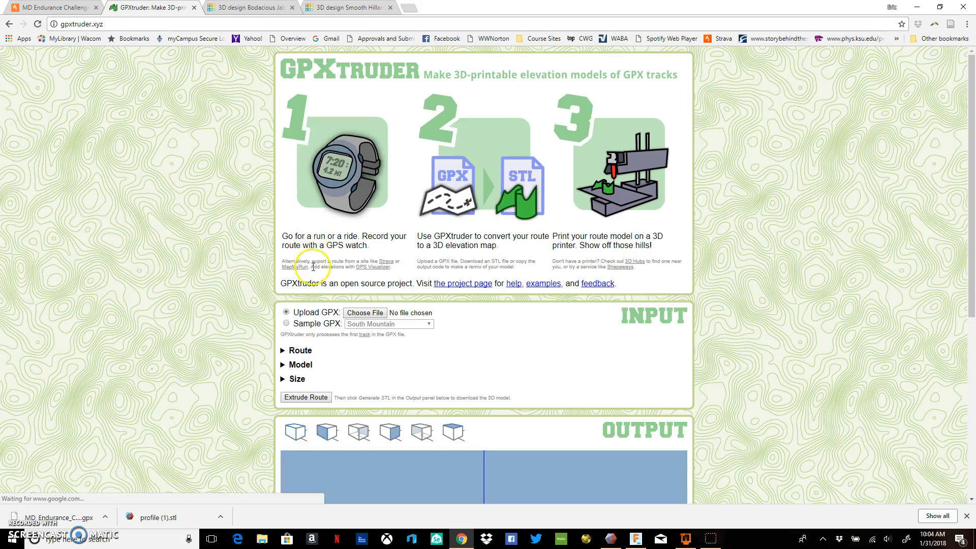
mouse_move(327, 242)
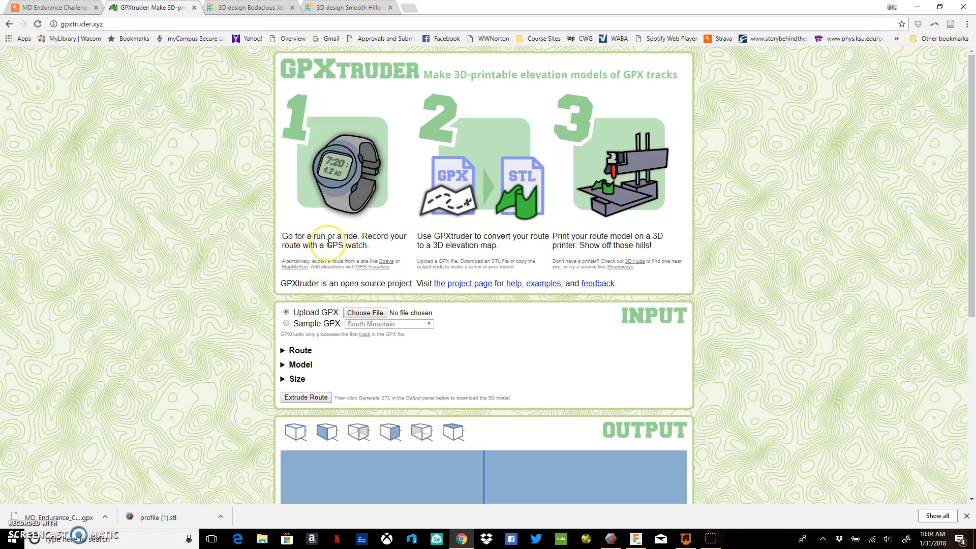
mouse_move(326, 241)
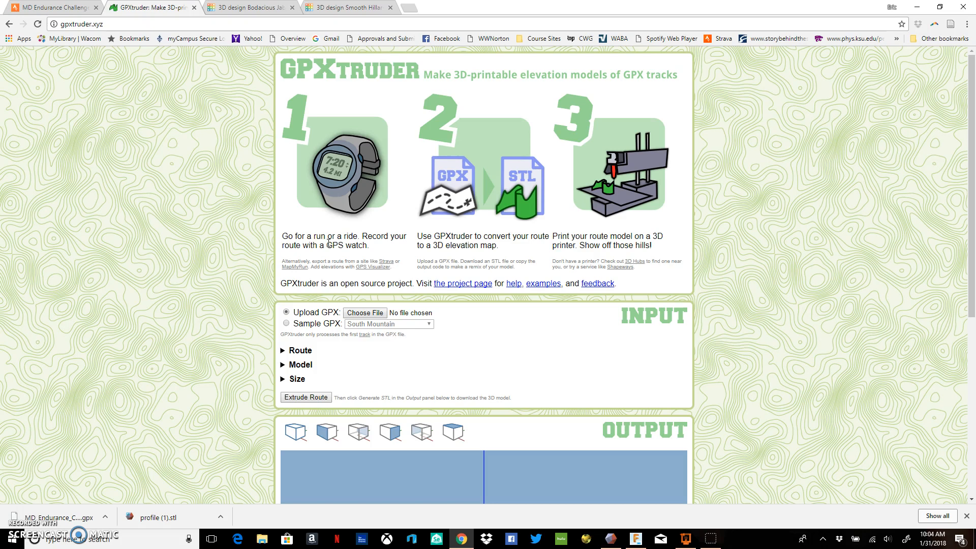
mouse_move(562, 224)
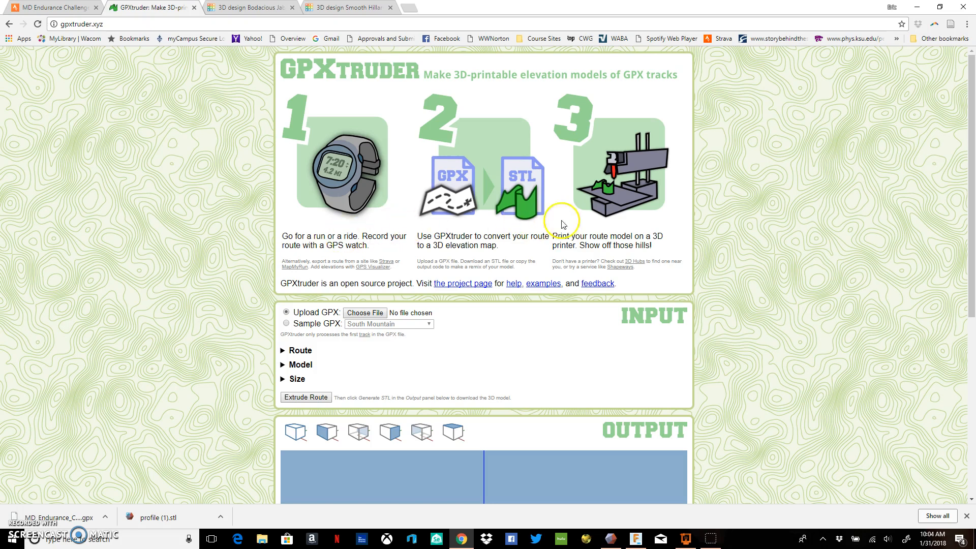
mouse_move(662, 169)
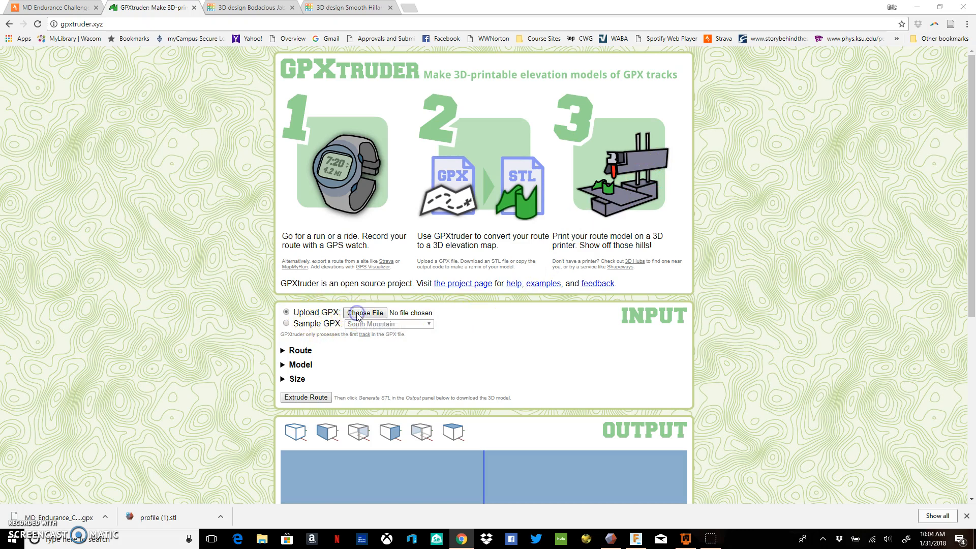
- Upload MD_Endurance_Challenge.gpx from Downloads into GPXtruder
left_click(364, 312)
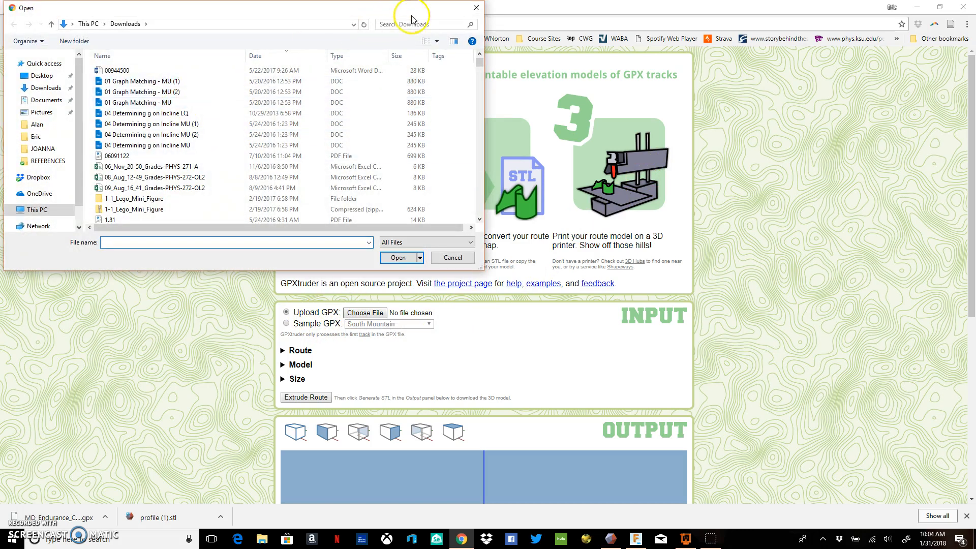
type("g")
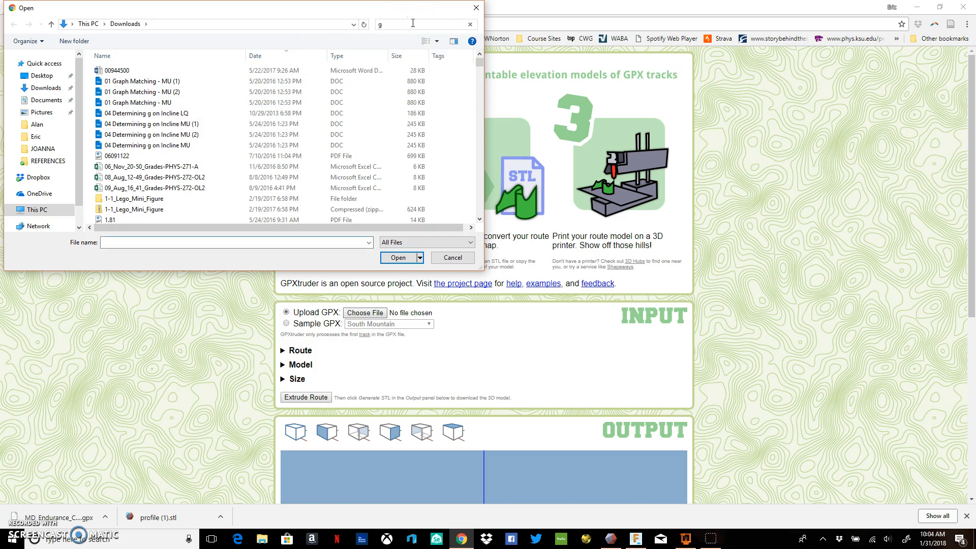
type("px")
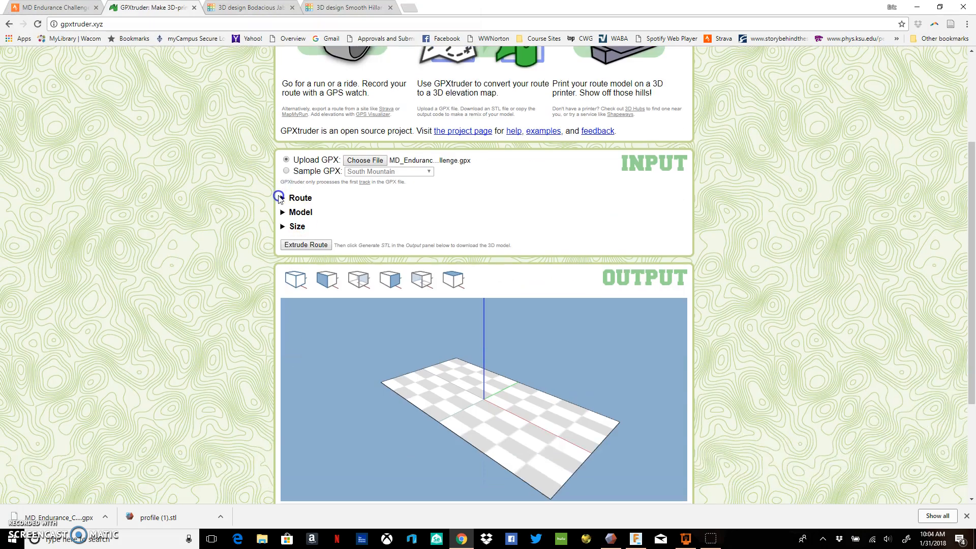
- Change the Route section's vertical exaggeration from 5 to 50
left_click(281, 198)
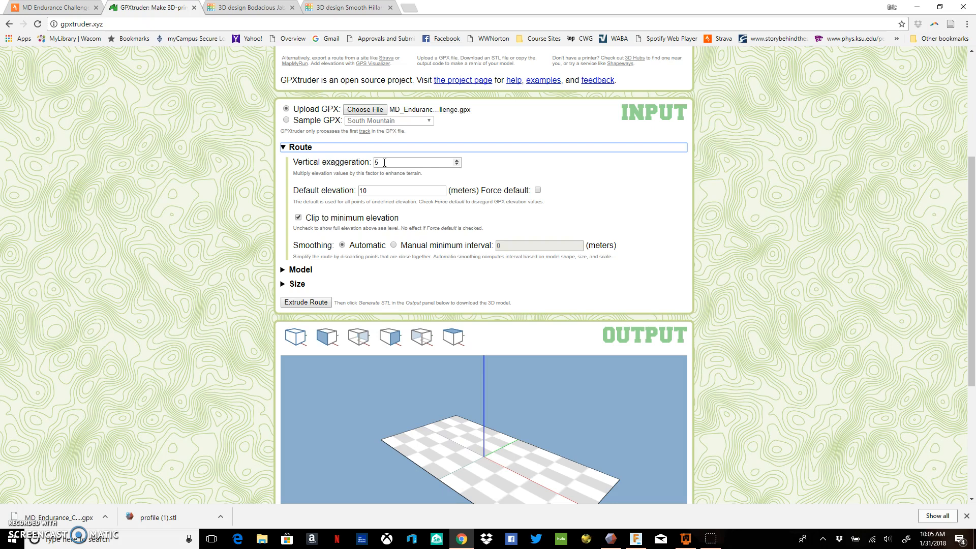
type("0")
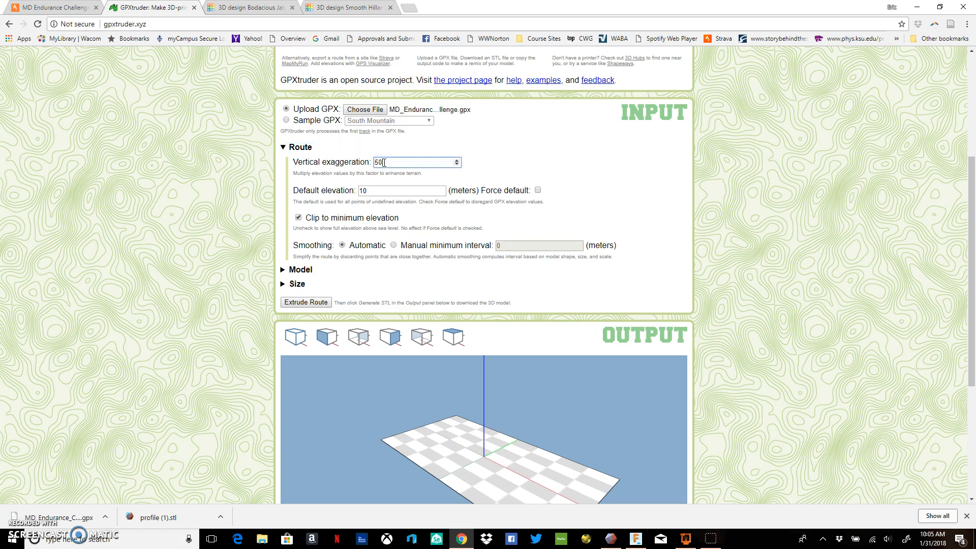
left_click(401, 189)
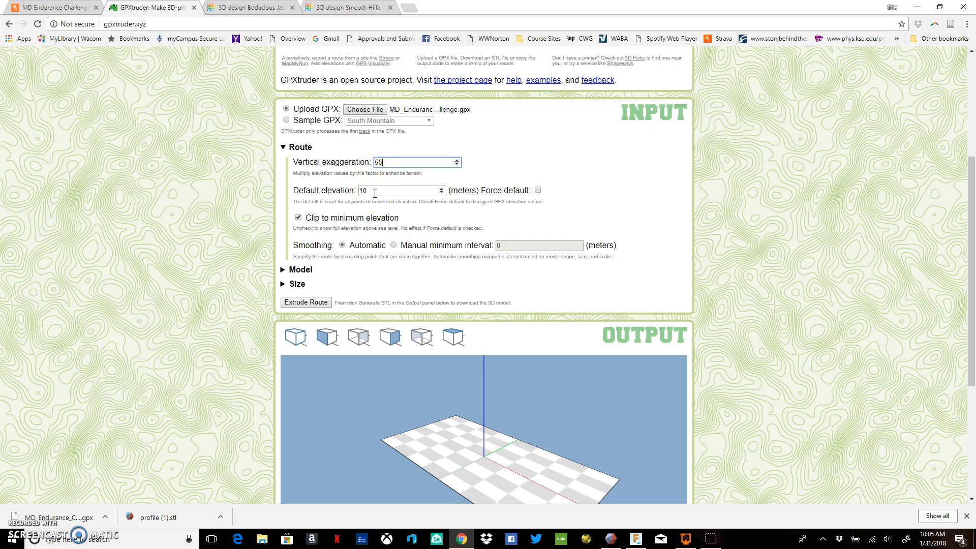
mouse_move(372, 218)
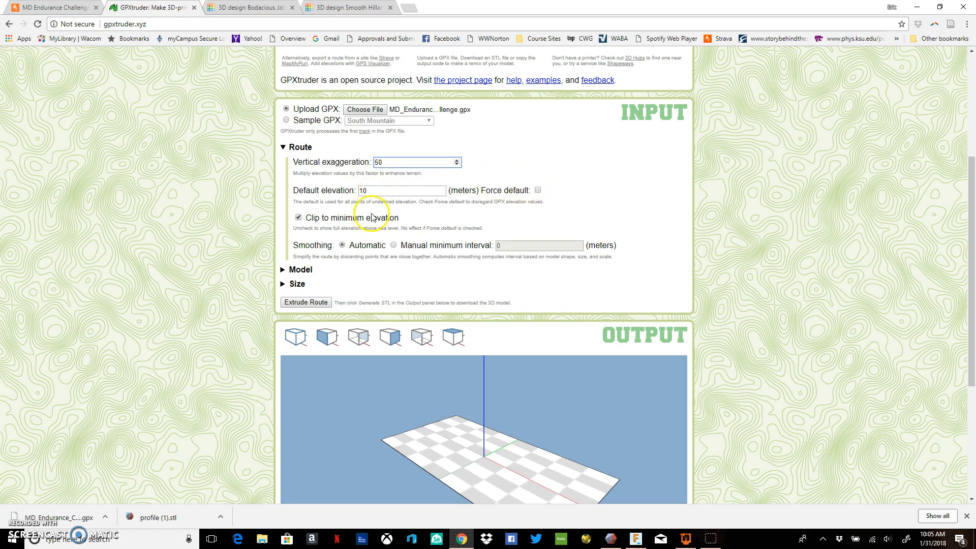
mouse_move(324, 245)
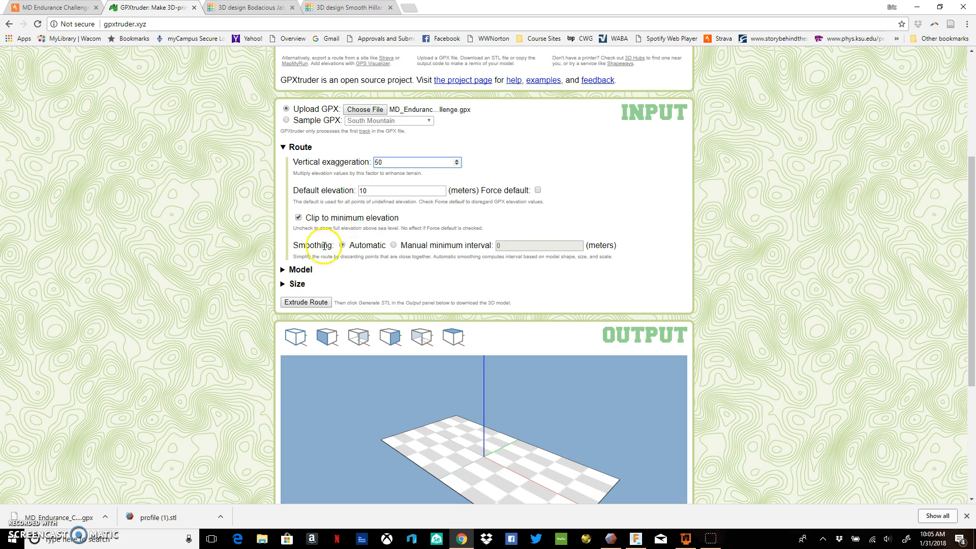
scroll("down", 3)
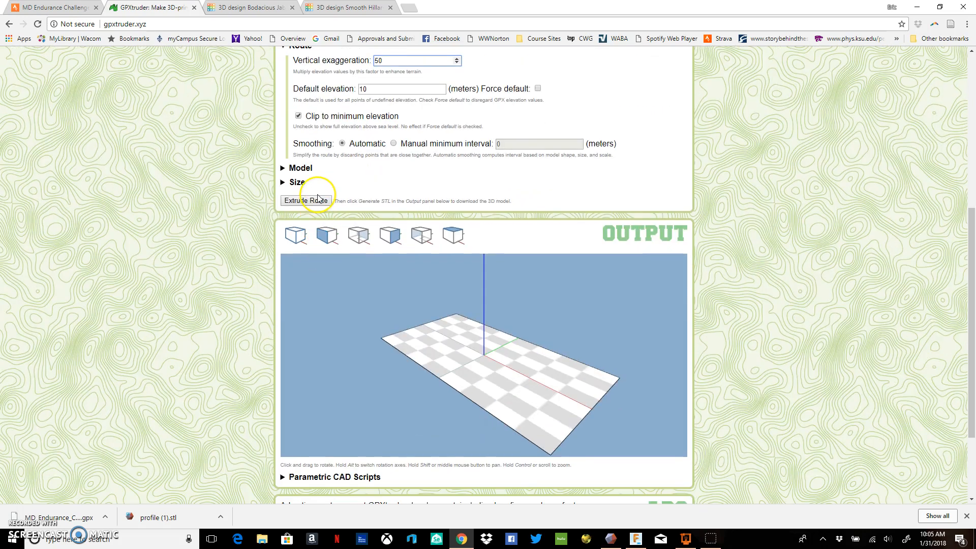
scroll("up", 3)
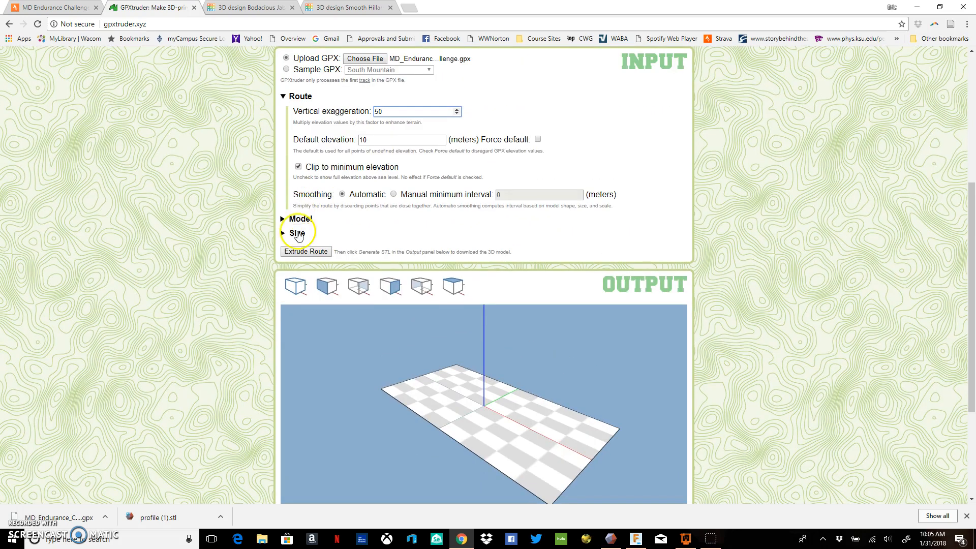
- Review the Model settings, leaving Map style and Google Maps projection unchanged
left_click(299, 218)
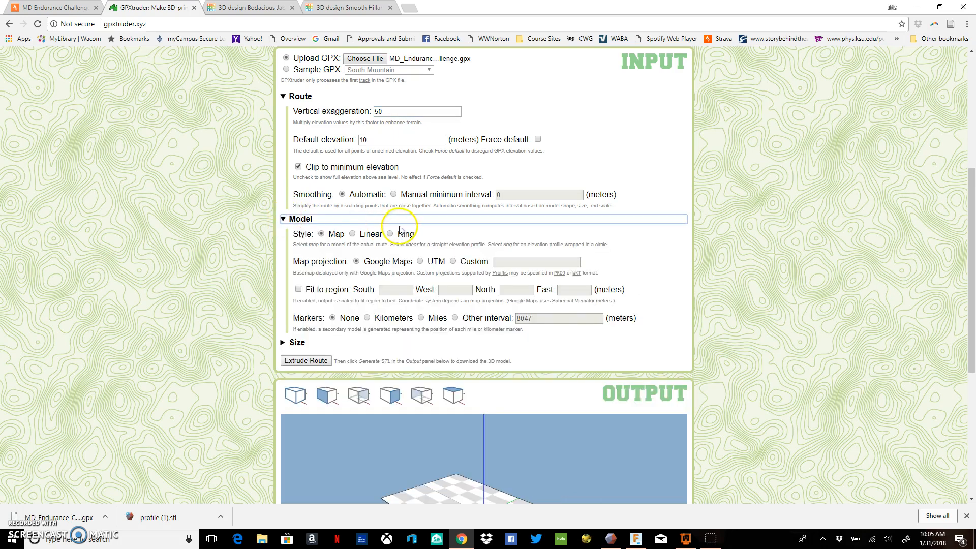
scroll("down", 3)
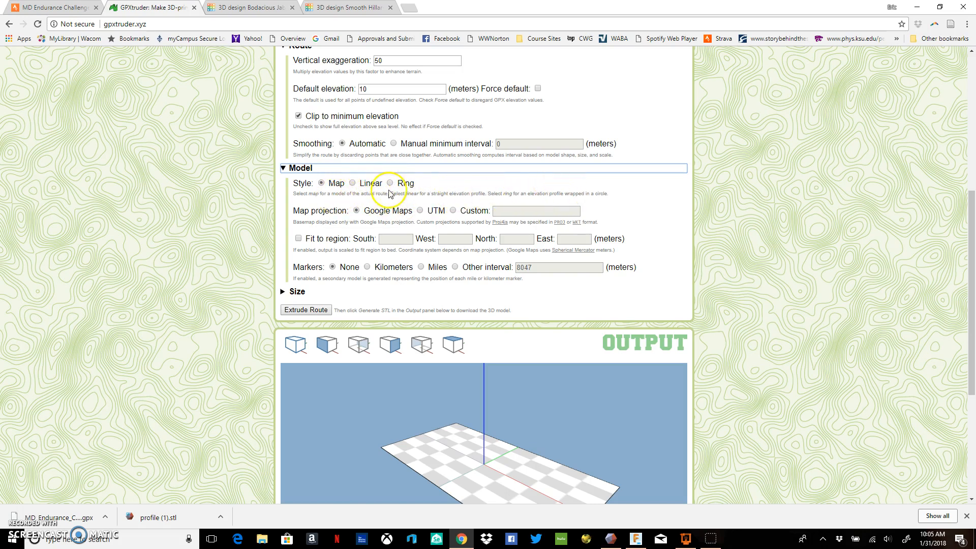
mouse_move(324, 219)
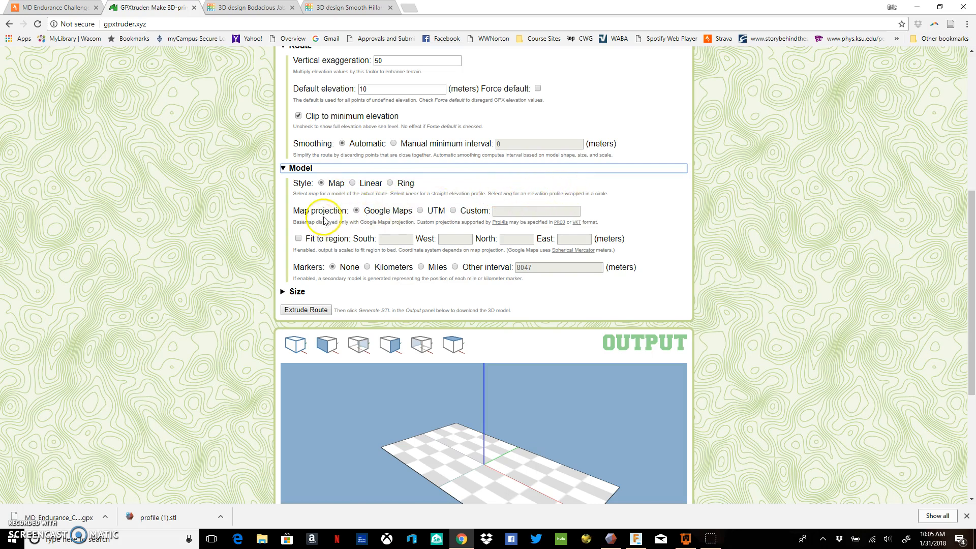
mouse_move(394, 214)
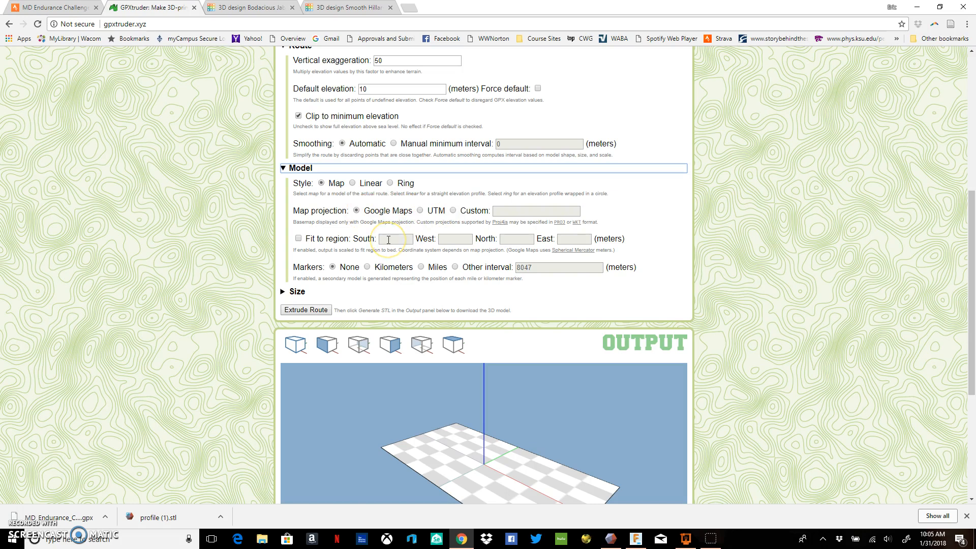
mouse_move(308, 297)
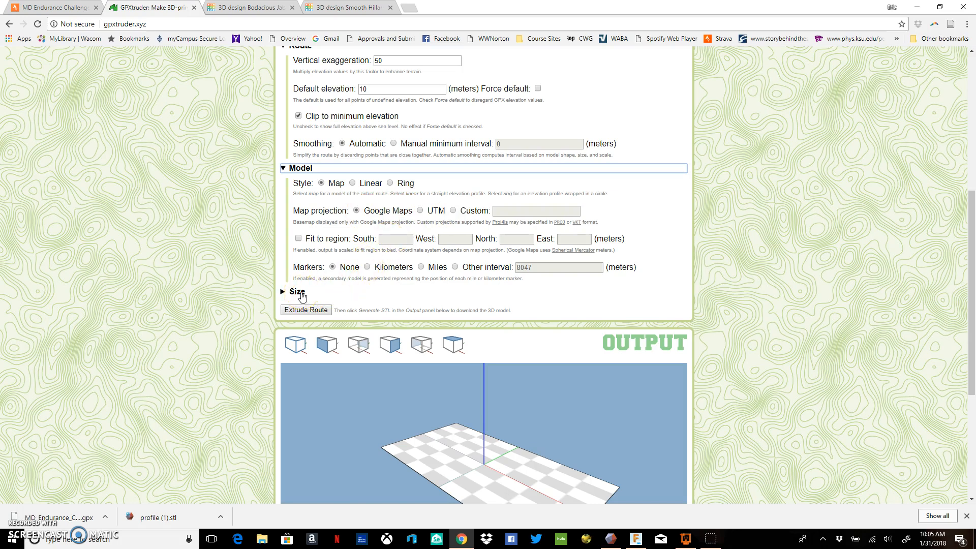
- Set the path width to 4 in the Size settings
left_click(297, 291)
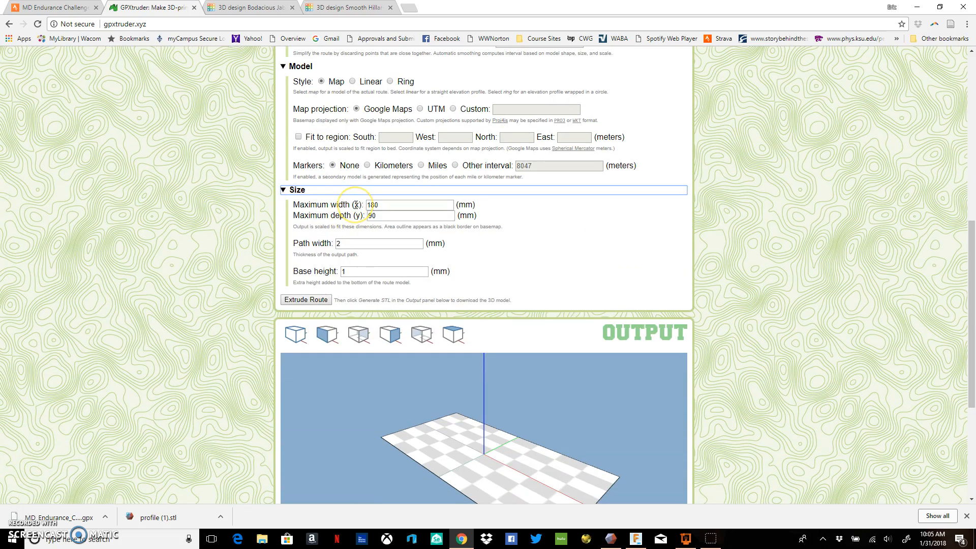
left_click(408, 204)
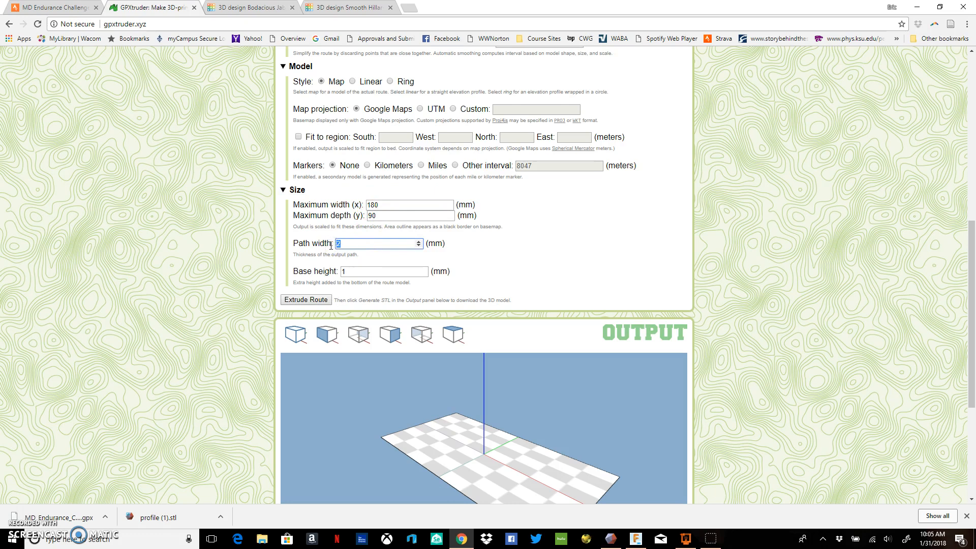
left_click(378, 243)
type("4")
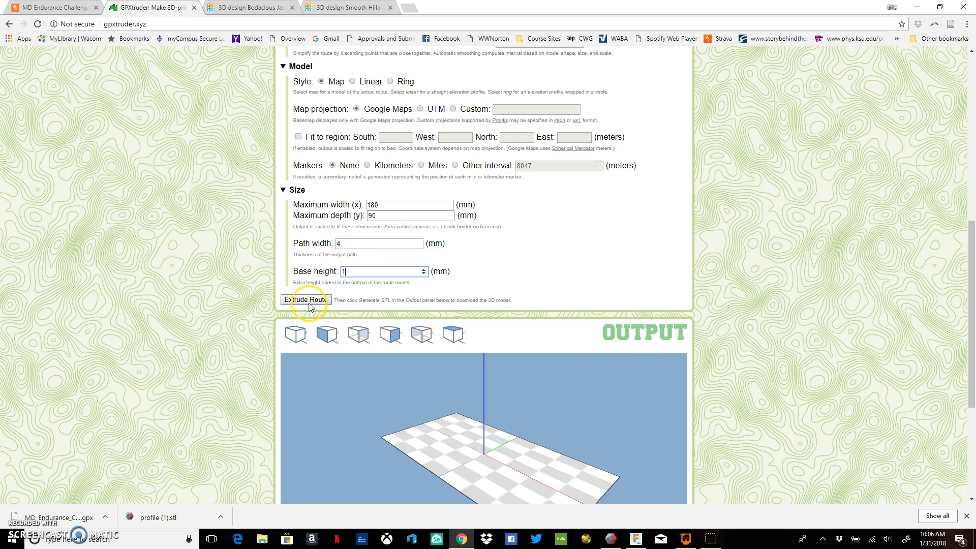
- Extrude the route, generate the STL, and download profile.stl
left_click(306, 299)
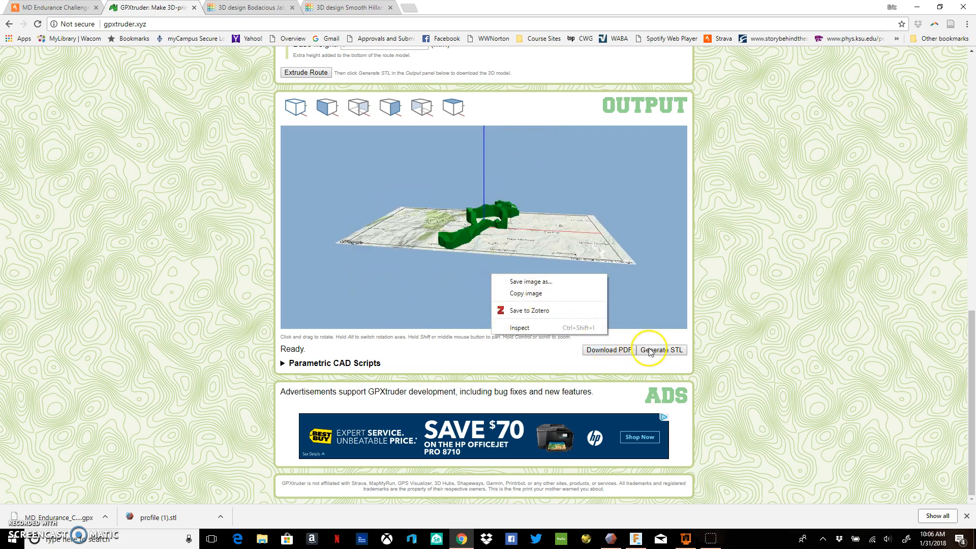
left_click(662, 350)
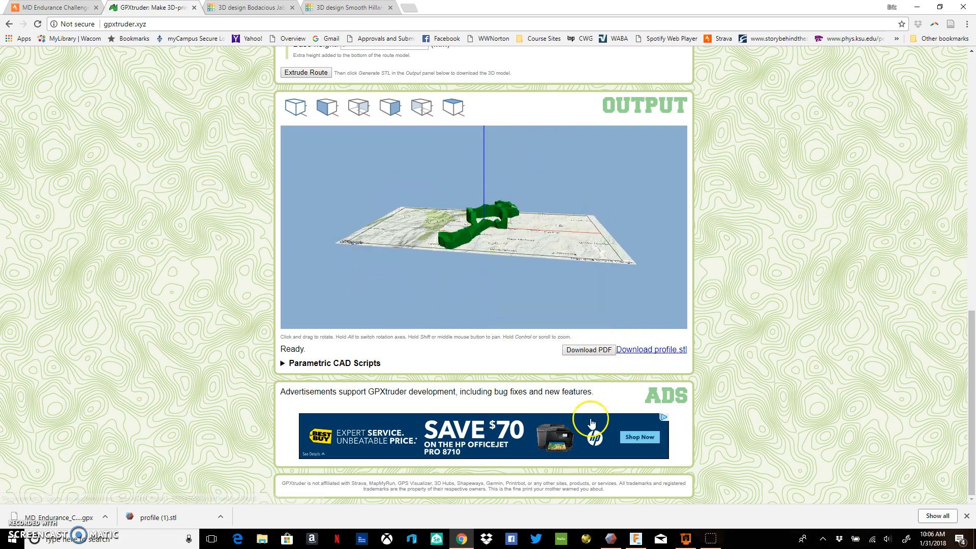
left_click(652, 349)
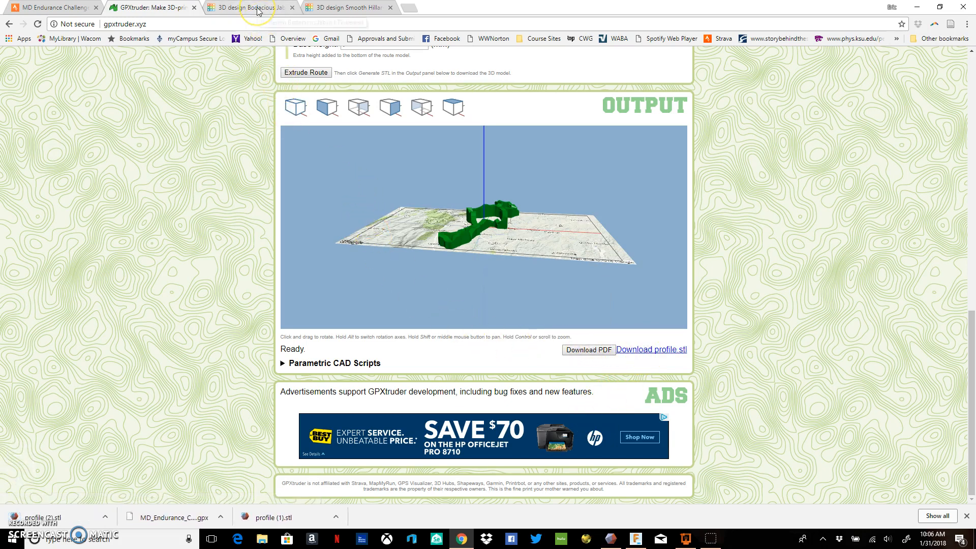
mouse_move(249, 7)
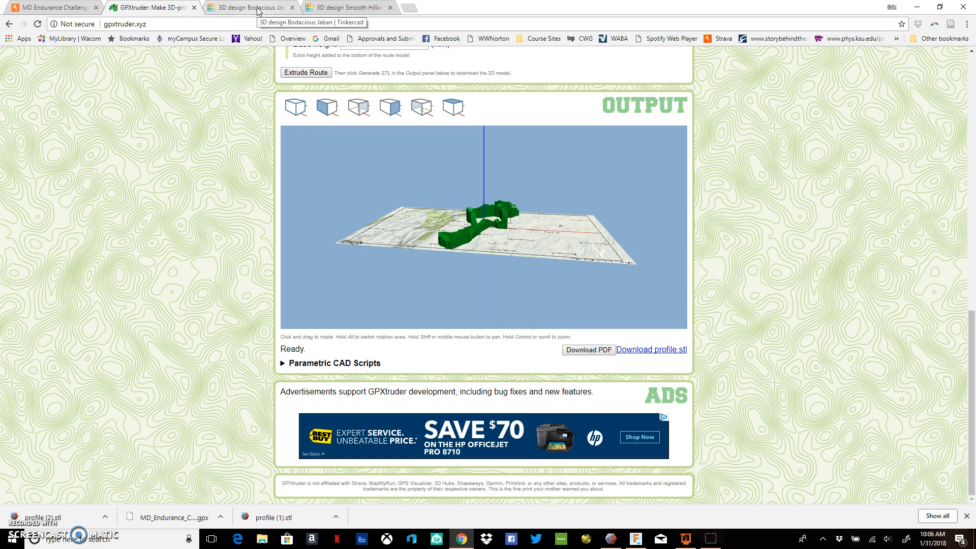
- Import profile.stl into the Bodacious Jaban Tinkercad design
left_click(250, 7)
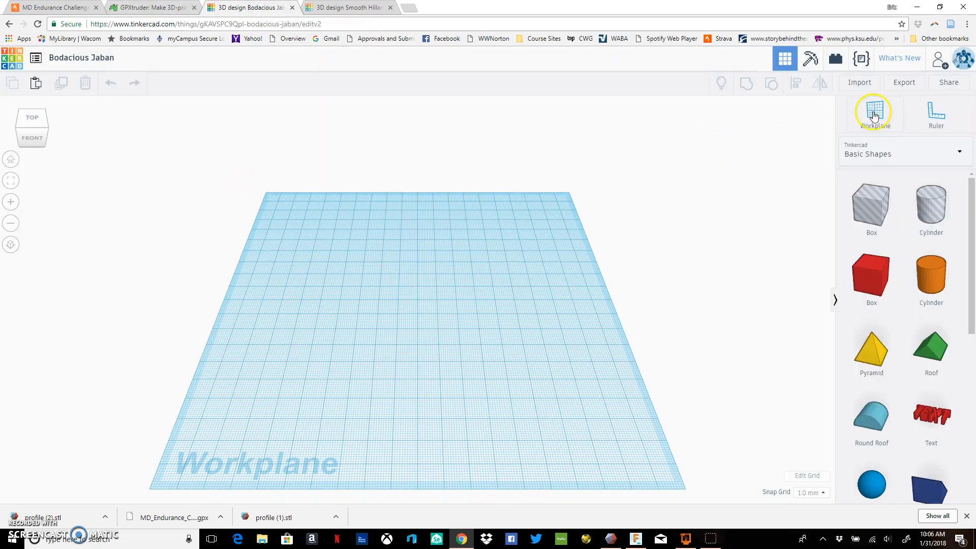
left_click(860, 82)
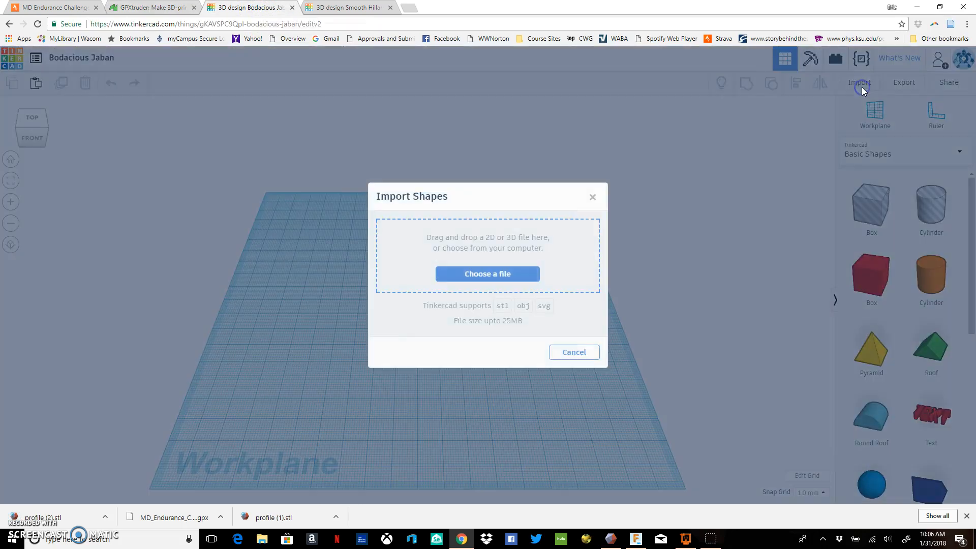
left_click(487, 274)
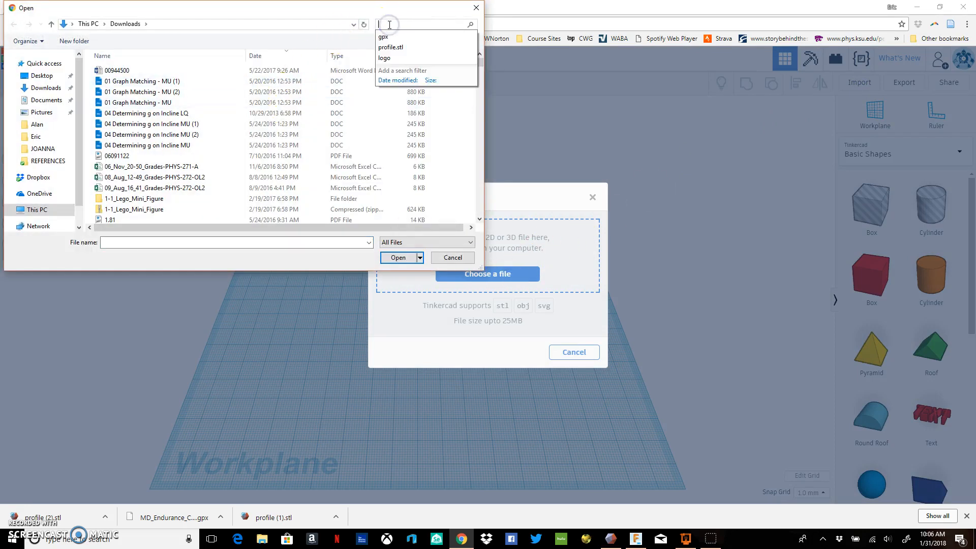
type("profil")
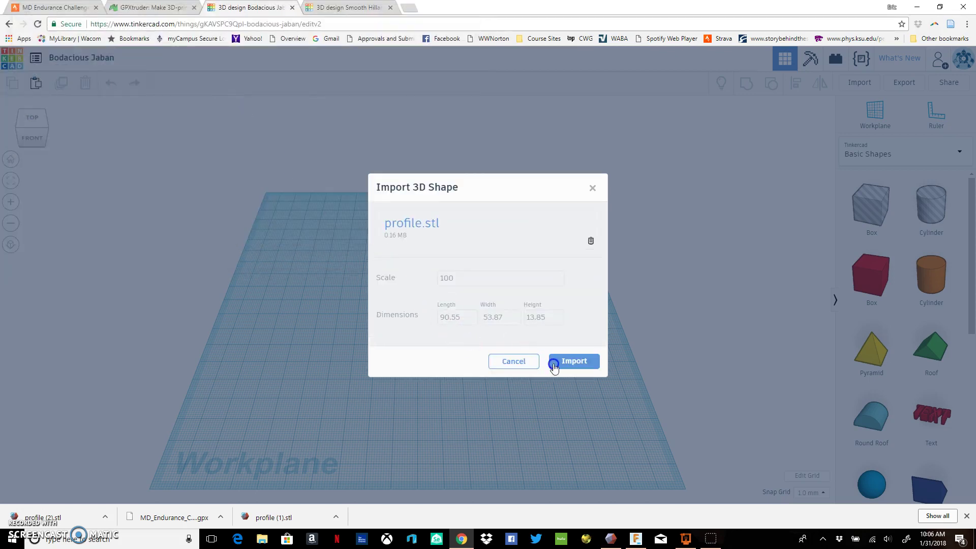
left_click(573, 361)
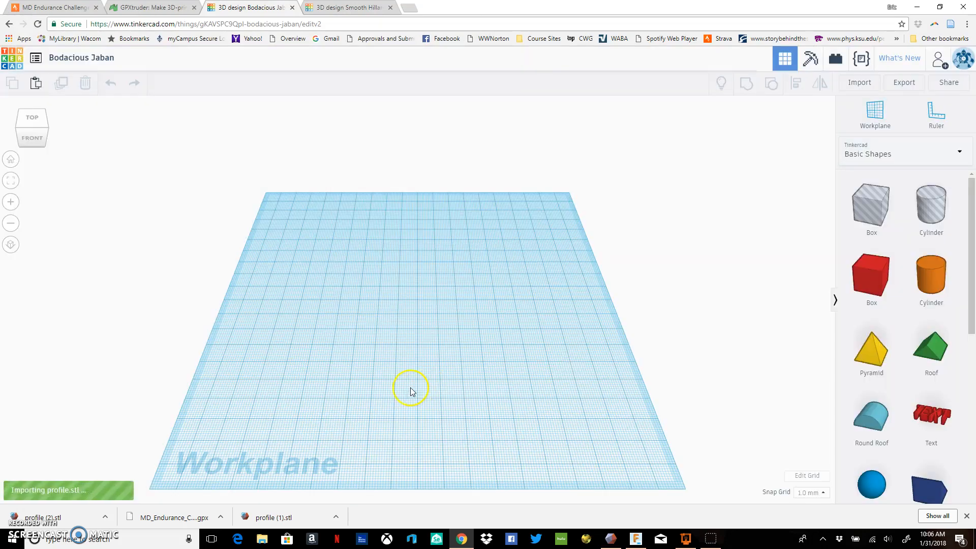
mouse_move(346, 317)
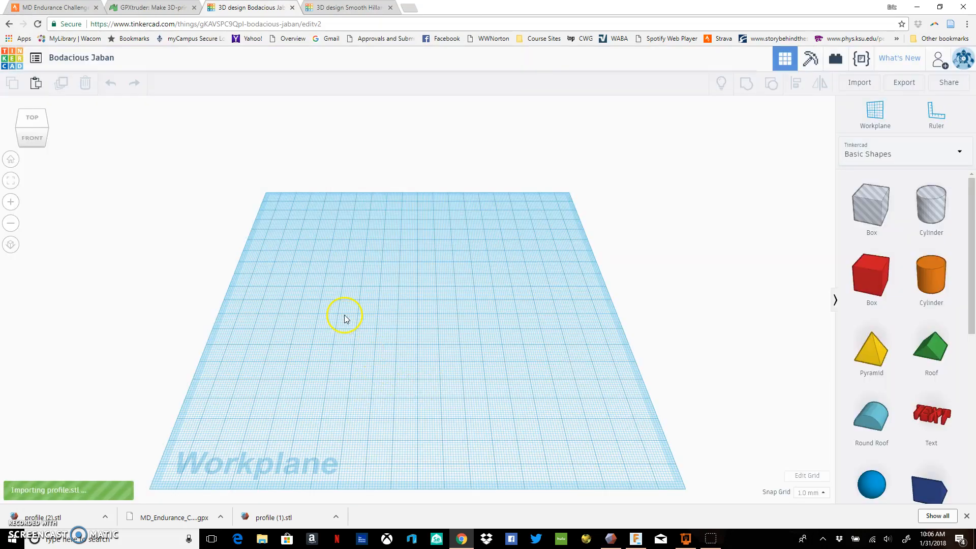
mouse_move(351, 8)
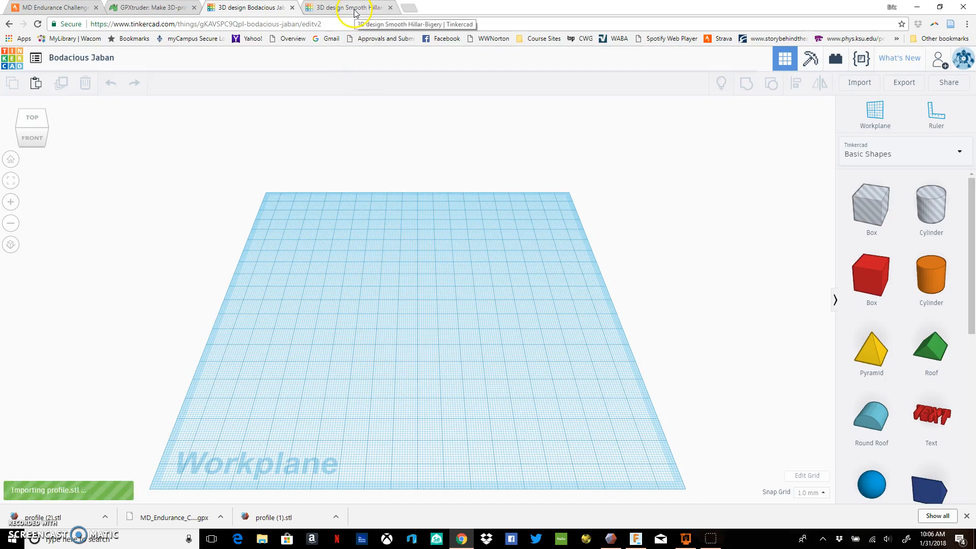
- Switch to the Smooth Hillar-Bigery design with the route, red base and text
left_click(346, 6)
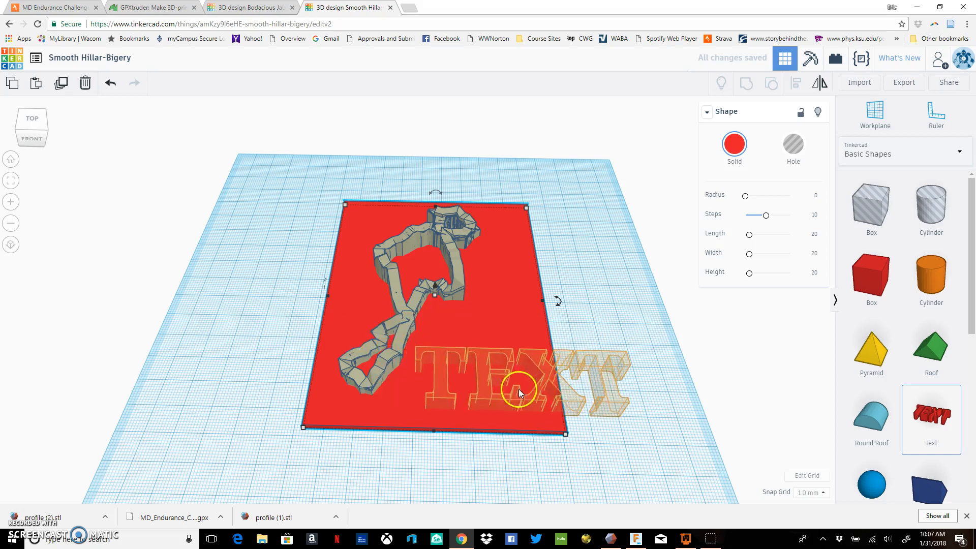
- Change the text shape to read 'EPIC BIKE RIDE'
left_click(517, 386)
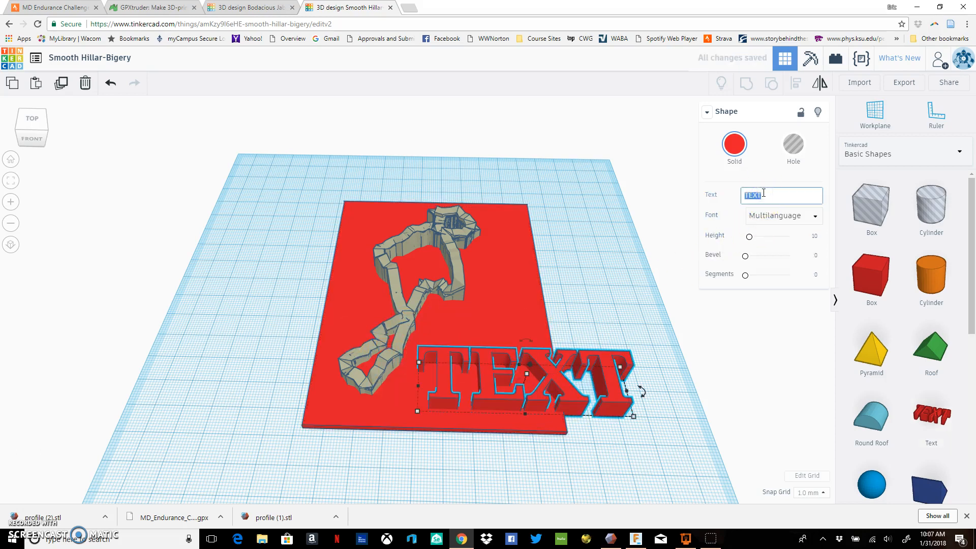
type("EPIC BI")
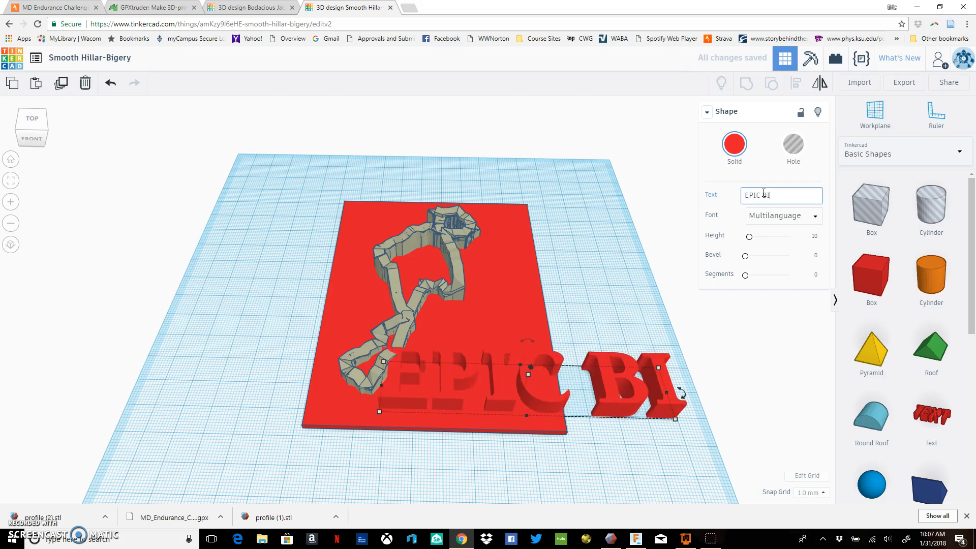
type("KE RIDE")
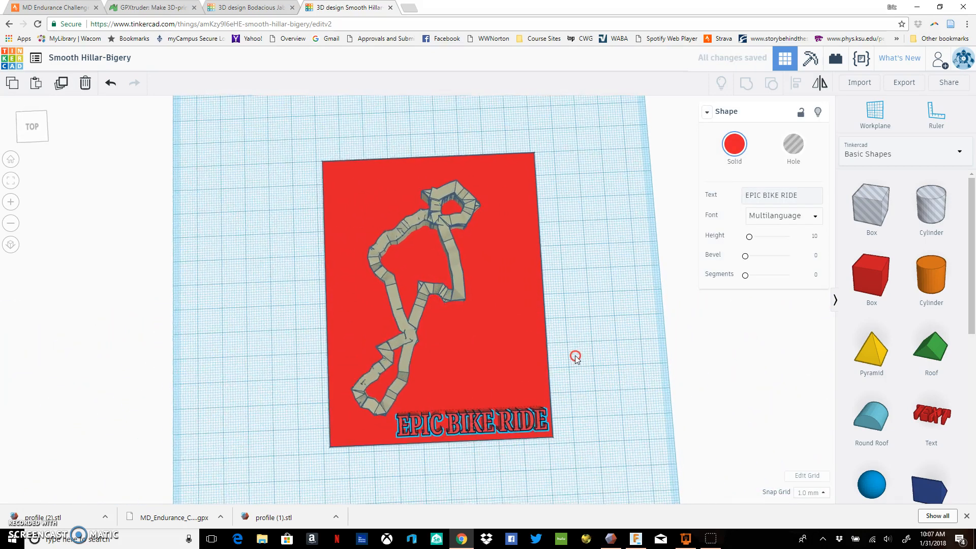
- Make the 'EPIC BIKE RIDE' text orange using the Solid color presets
left_click(735, 144)
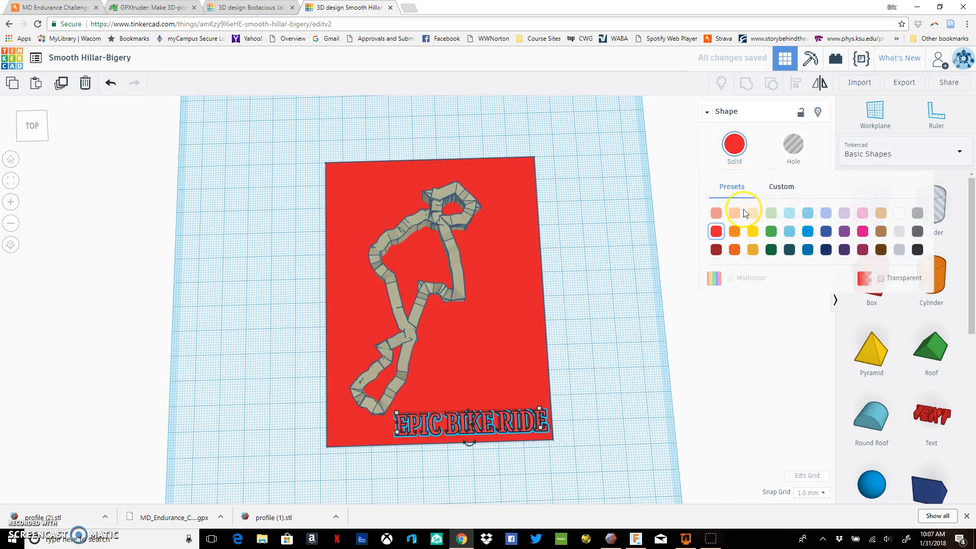
left_click(734, 231)
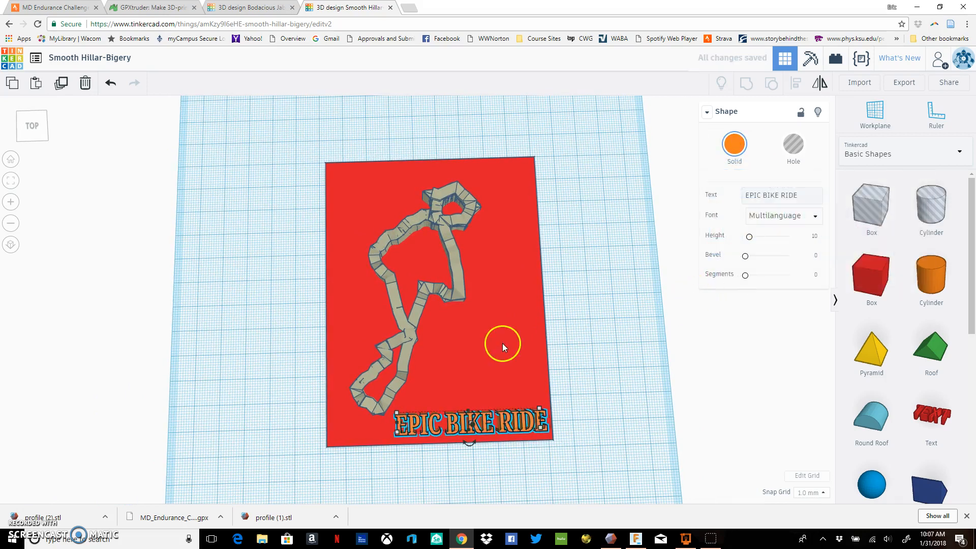
left_click(615, 299)
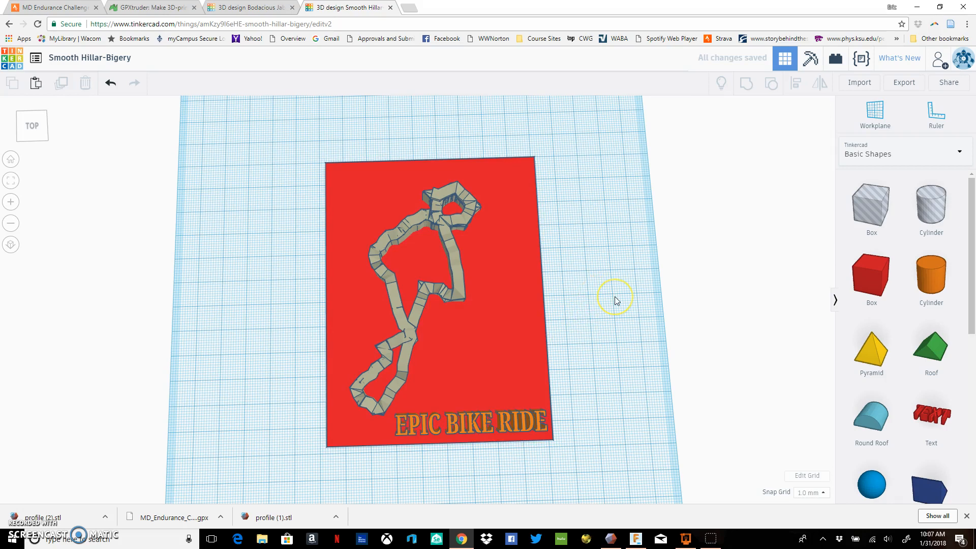
mouse_move(548, 272)
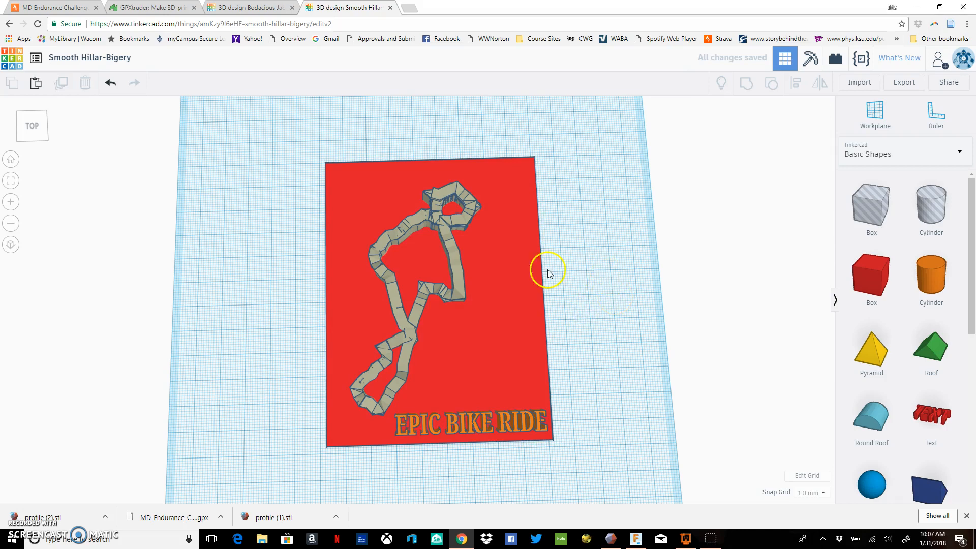
mouse_move(470, 281)
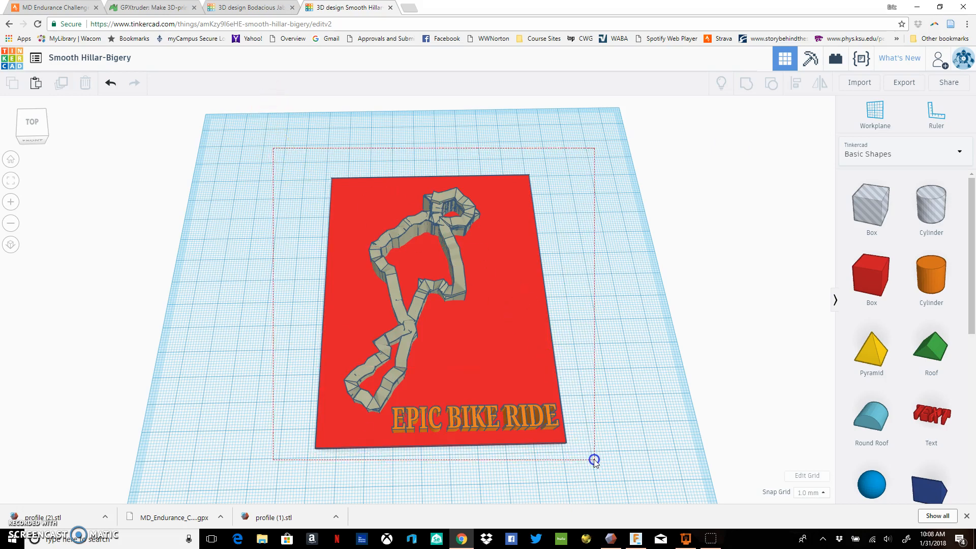
- Group the route, red base and orange text into one shape, then open Export
left_click(745, 83)
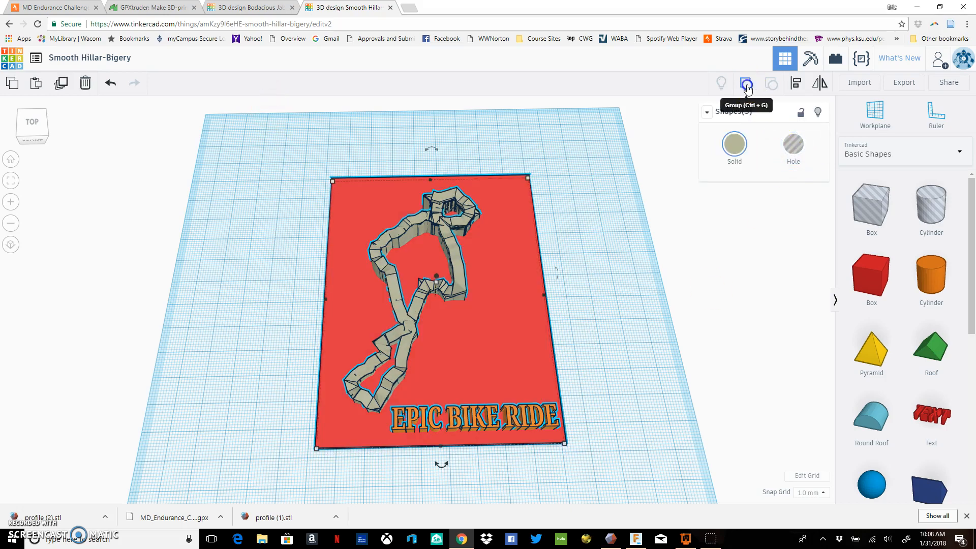
left_click(746, 83)
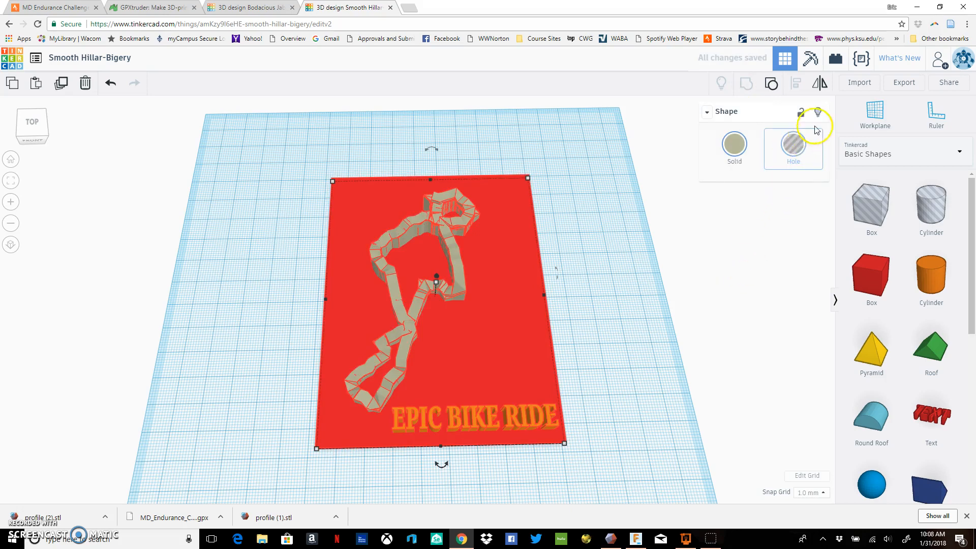
mouse_move(772, 84)
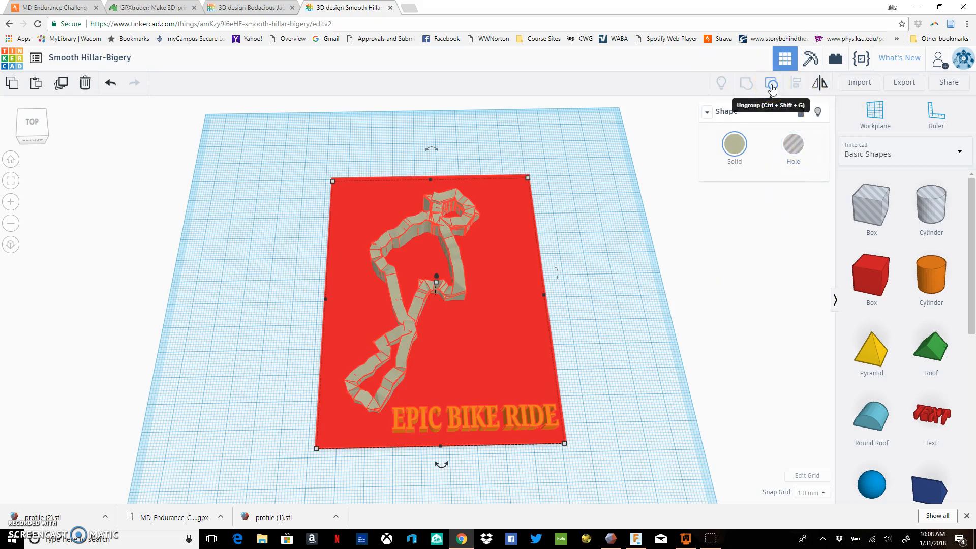
mouse_move(643, 280)
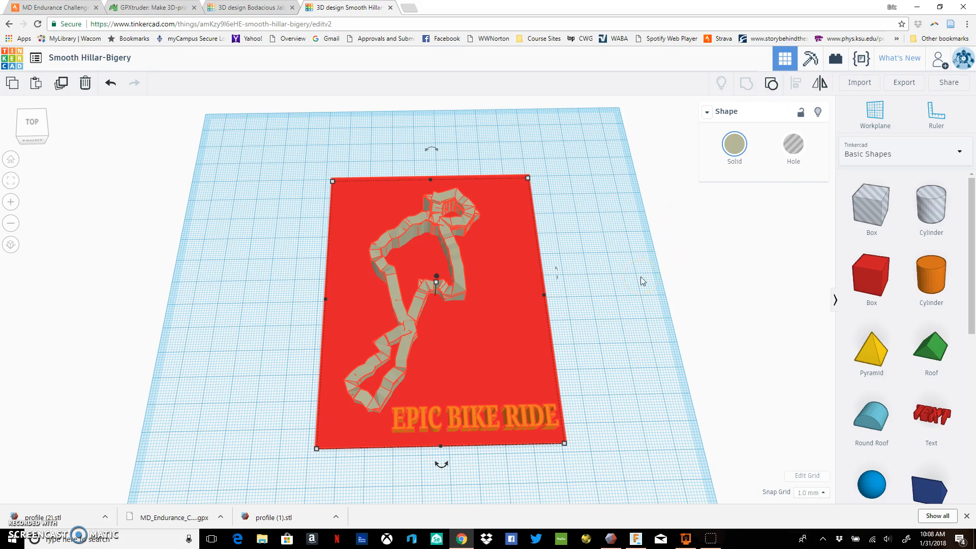
left_click(506, 283)
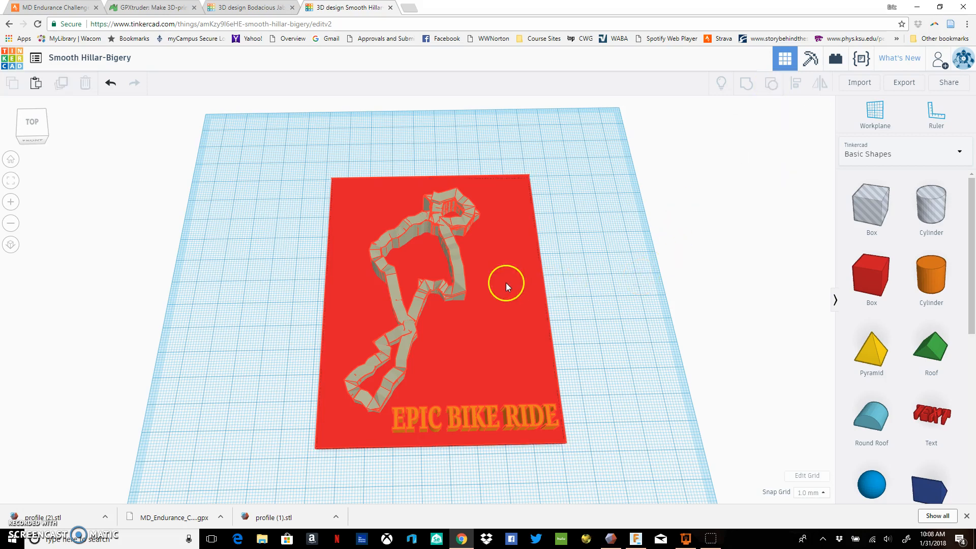
left_click(505, 285)
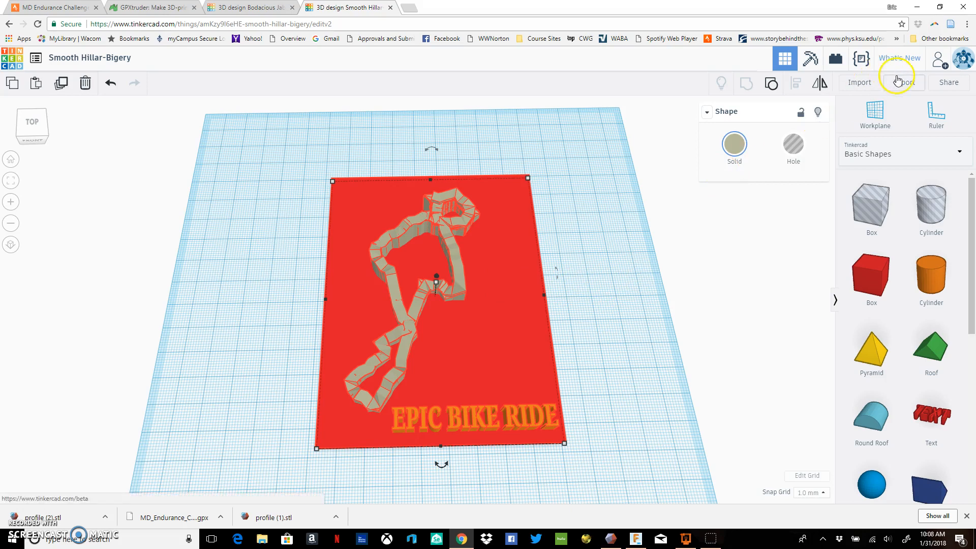
left_click(904, 81)
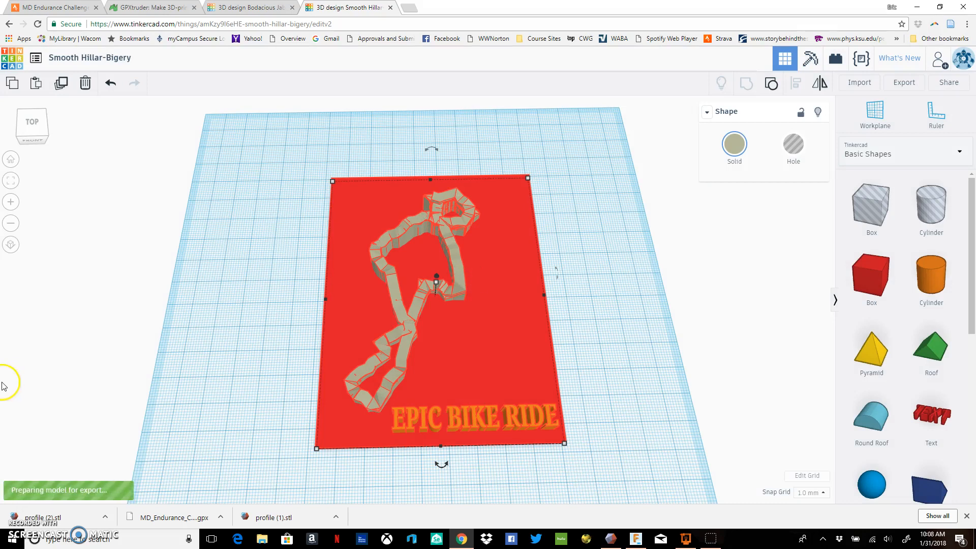
mouse_move(243, 369)
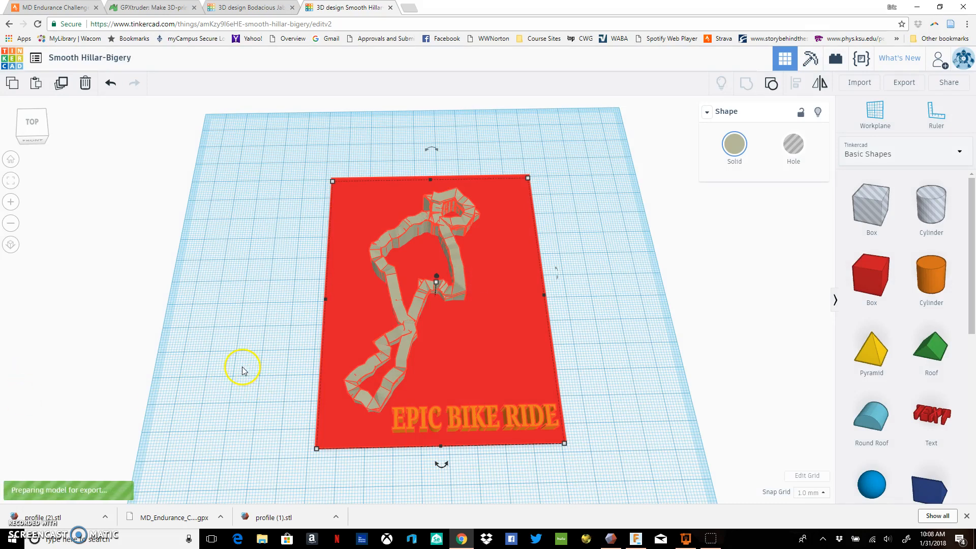